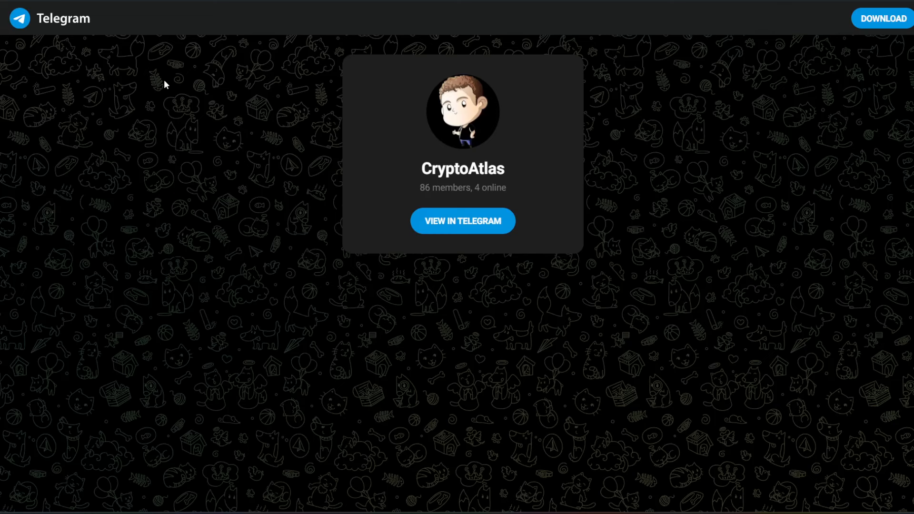
Bring up the $LINGO public presale page with its ETH purchase widget
click(462, 219)
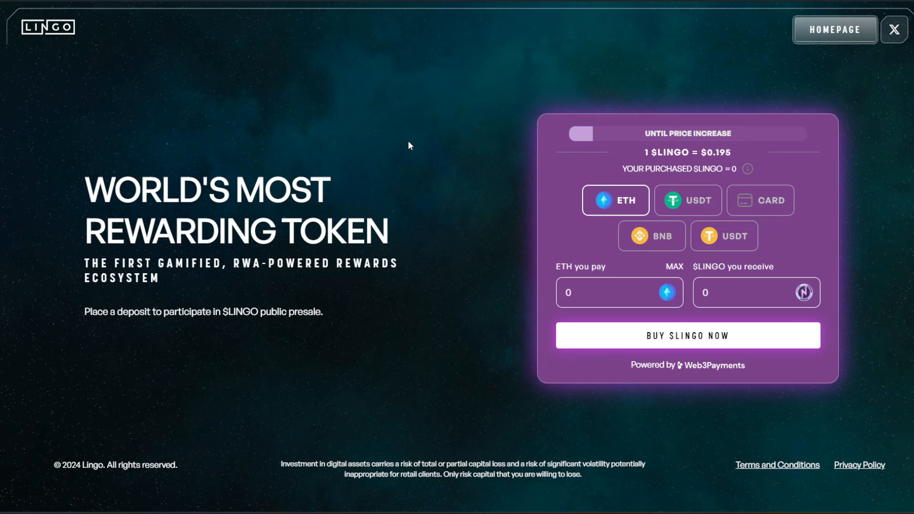
mouse_move(575, 168)
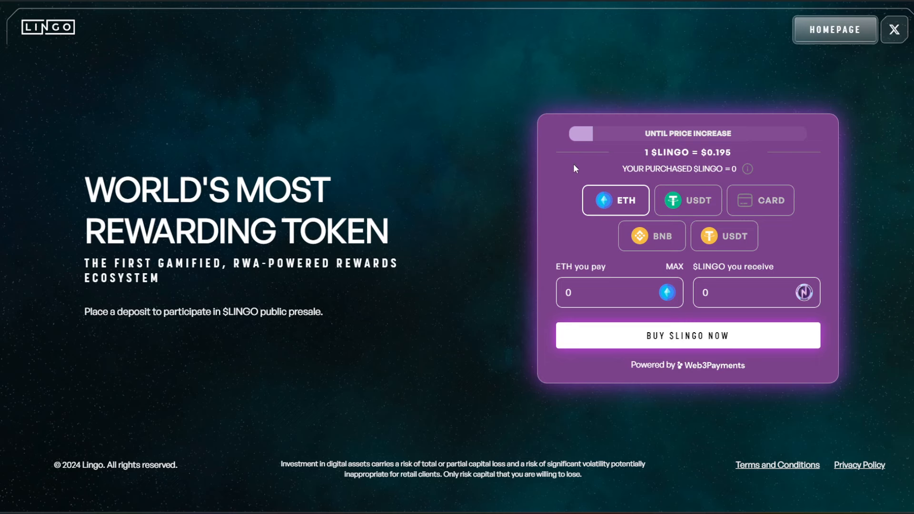
mouse_move(717, 150)
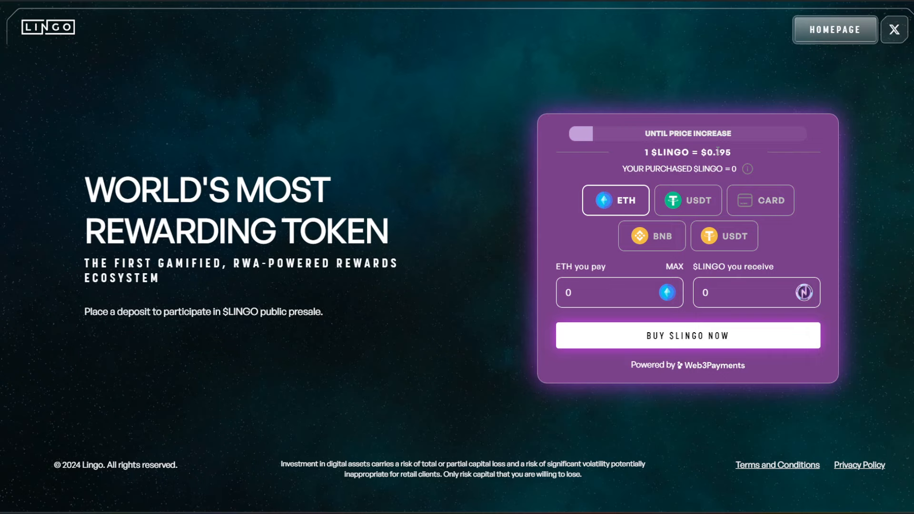
View Lingo's 48-hours-left presale post on X, then move on to the Solana chart on CoinMarketCap
click(894, 30)
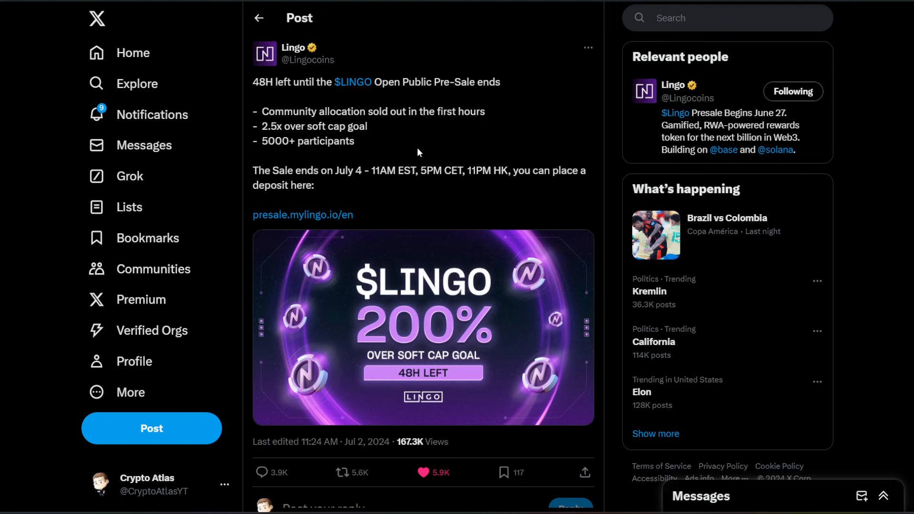
mouse_move(454, 158)
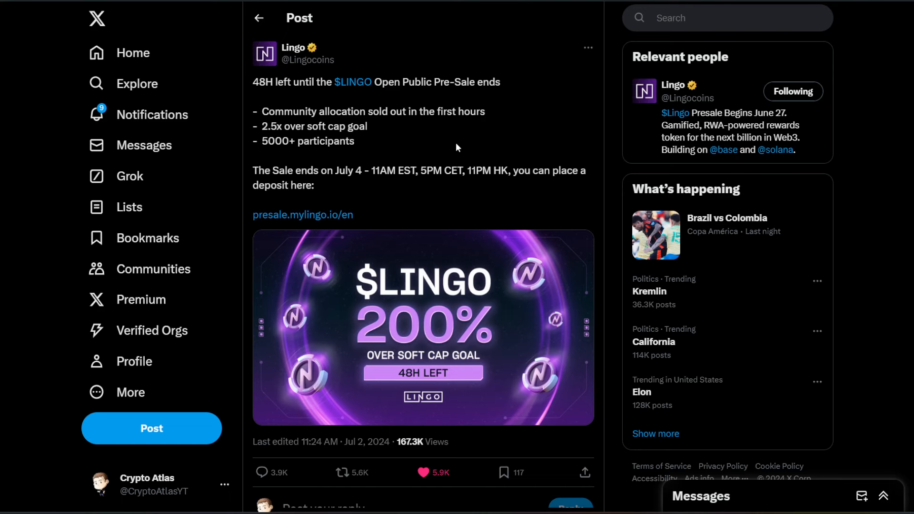
mouse_move(300, 198)
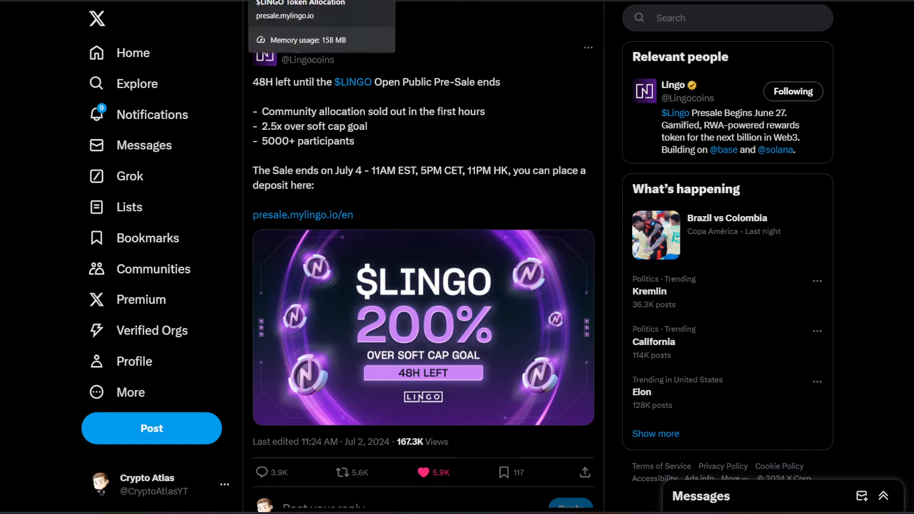
click(303, 214)
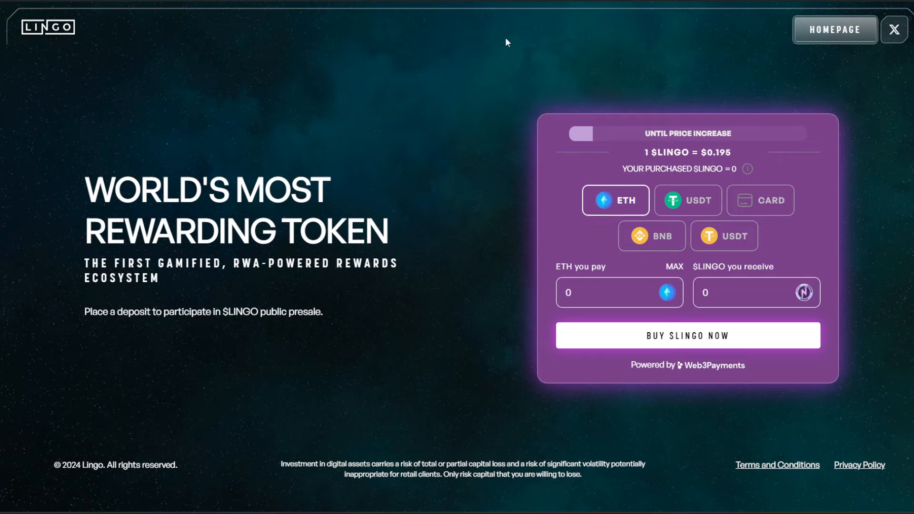
click(893, 29)
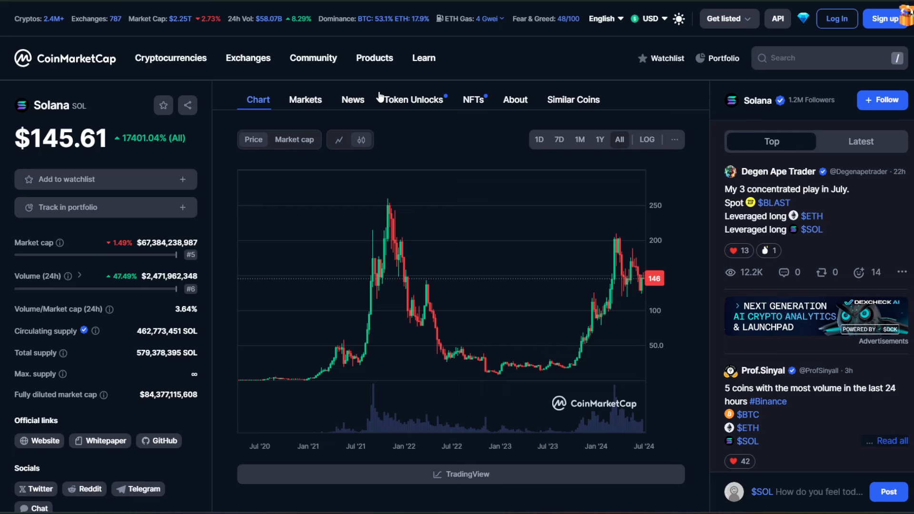
mouse_move(356, 87)
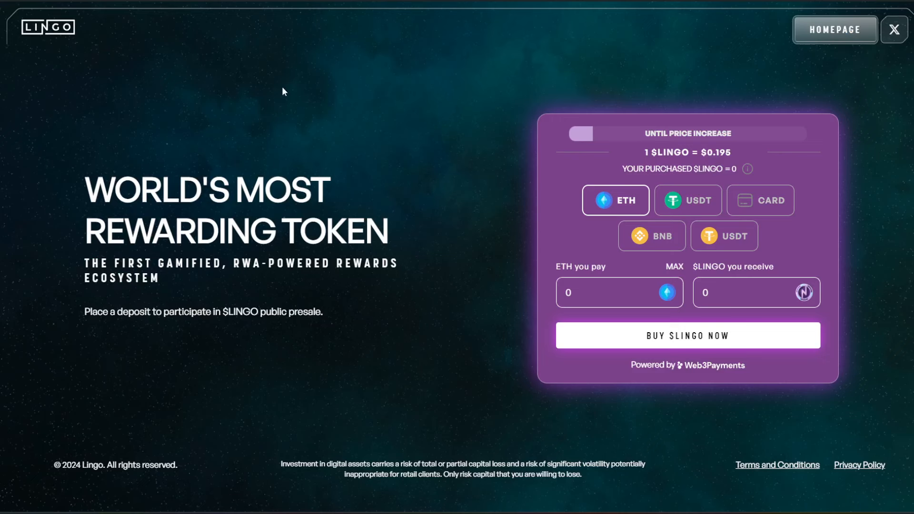
mouse_move(305, 149)
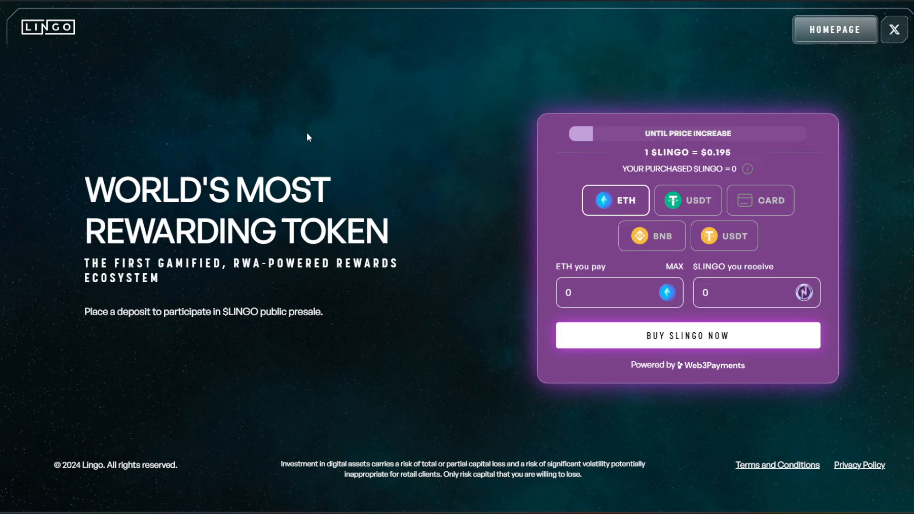
Show Margex's homepage and its Buy crypto list (Bitcoin, Ethereum, Tether, Litecoin, Polygon)
click(893, 29)
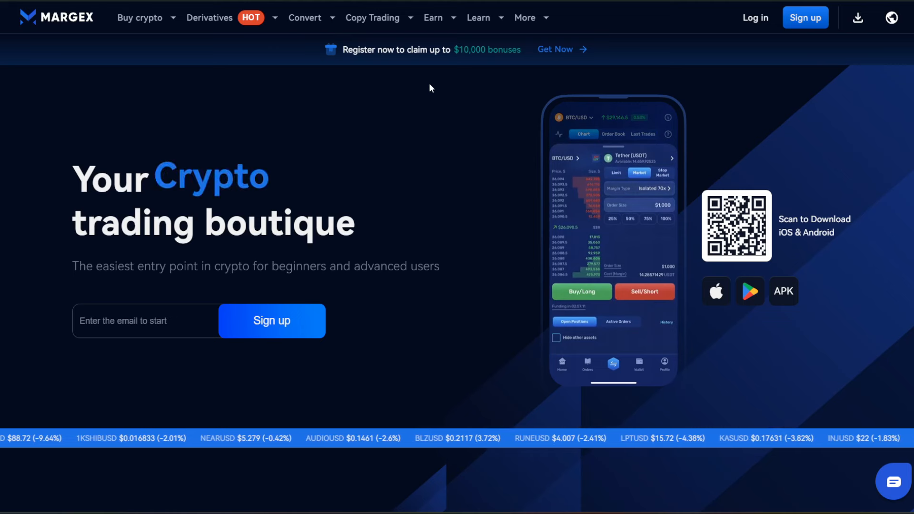
click(139, 17)
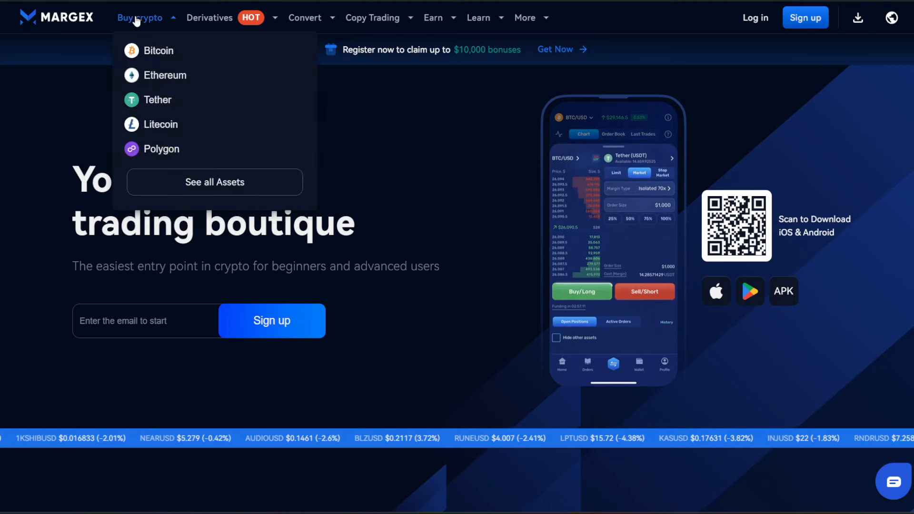
mouse_move(209, 149)
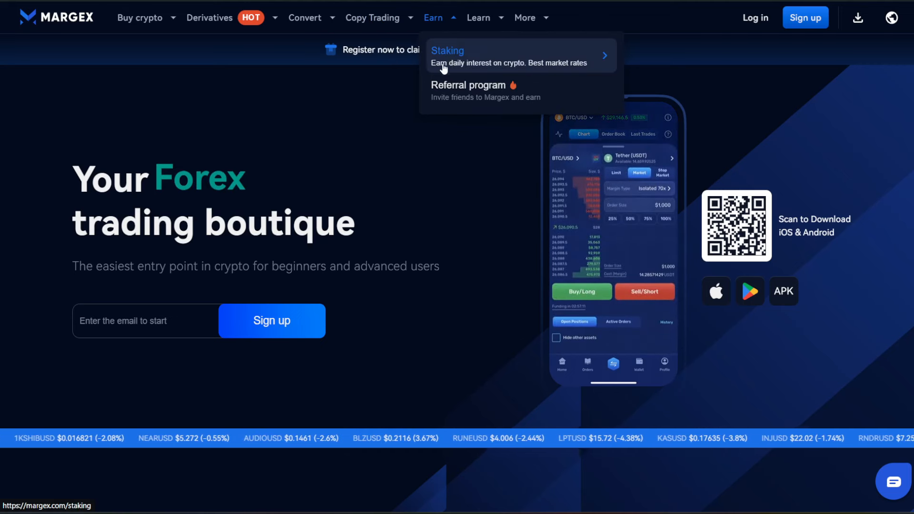
mouse_move(384, 127)
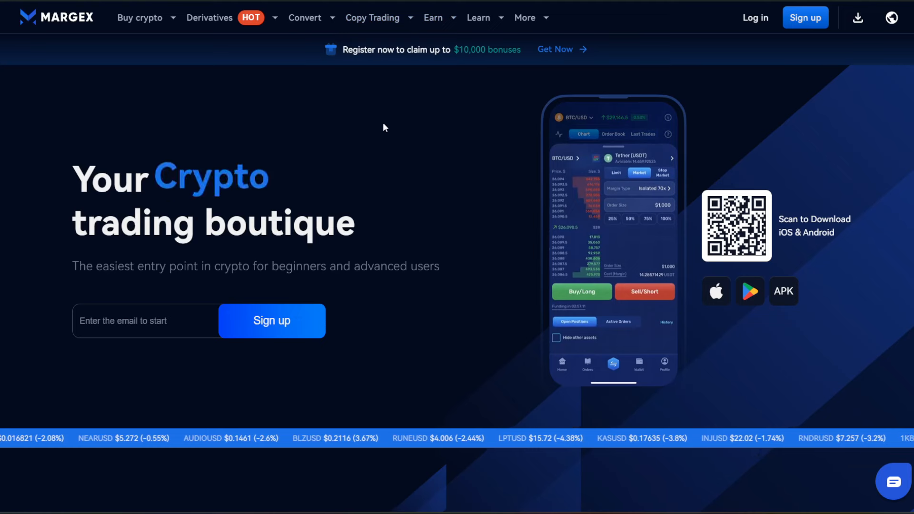